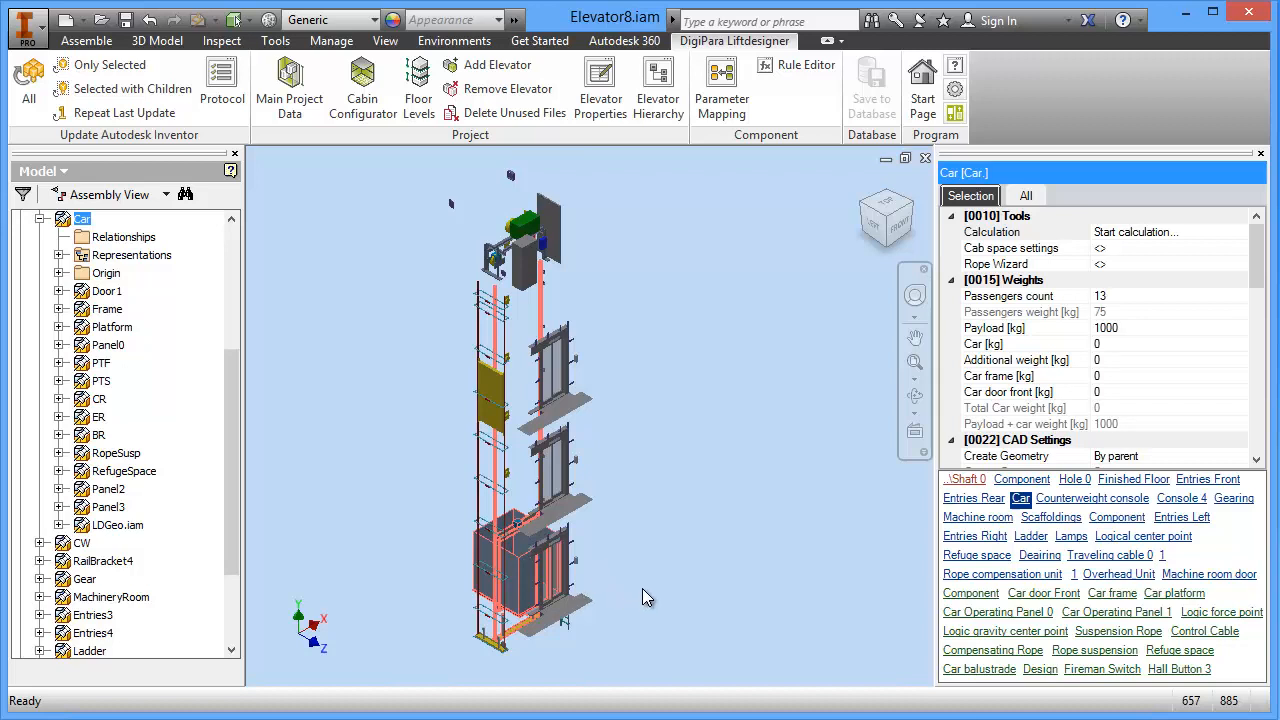
{"action": "mouse_move", "coordinate": [620, 257]}
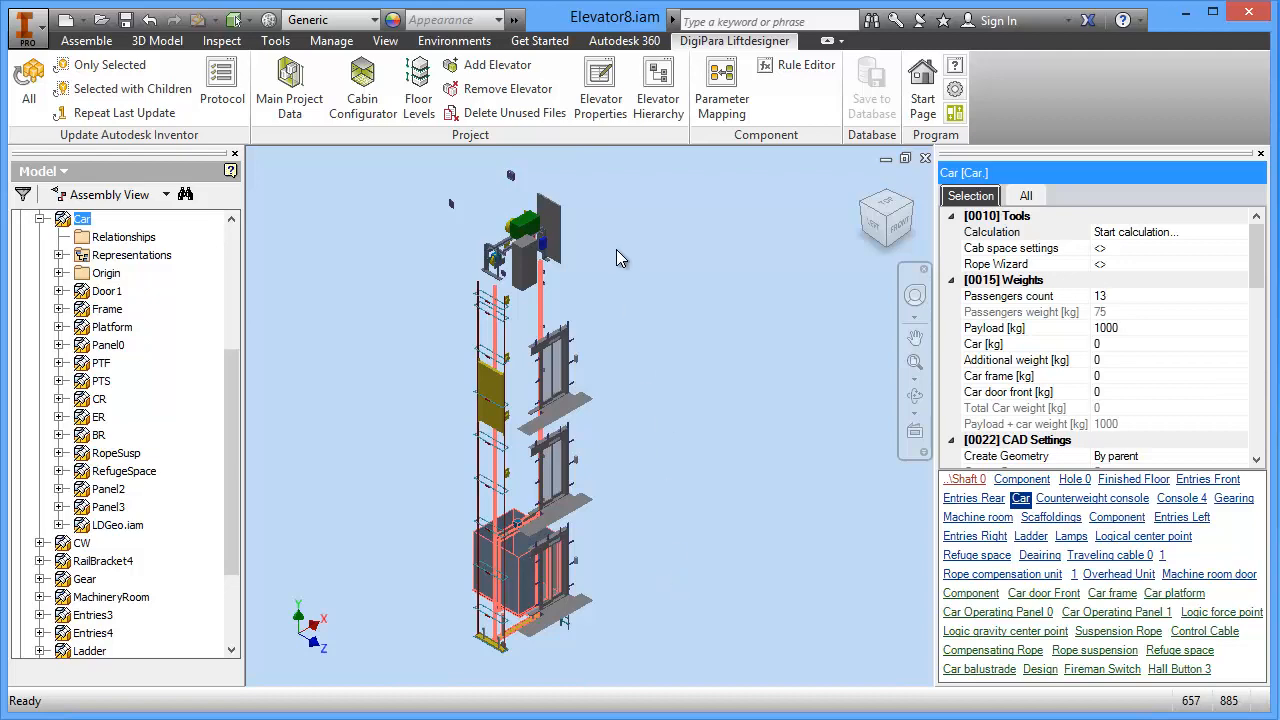
{"action": "mouse_move", "coordinate": [652, 140]}
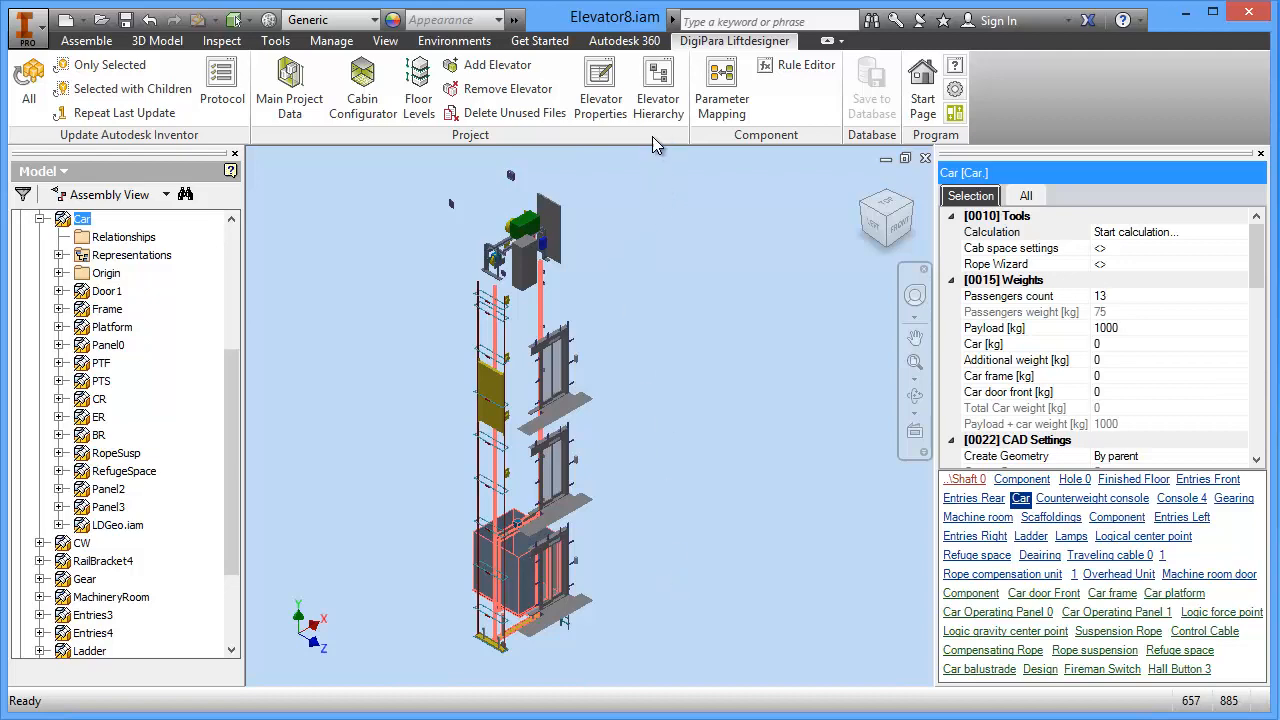
Open the Elevator Hierarchy pane beside the elevator model
{"action": "left_click", "coordinate": [658, 85]}
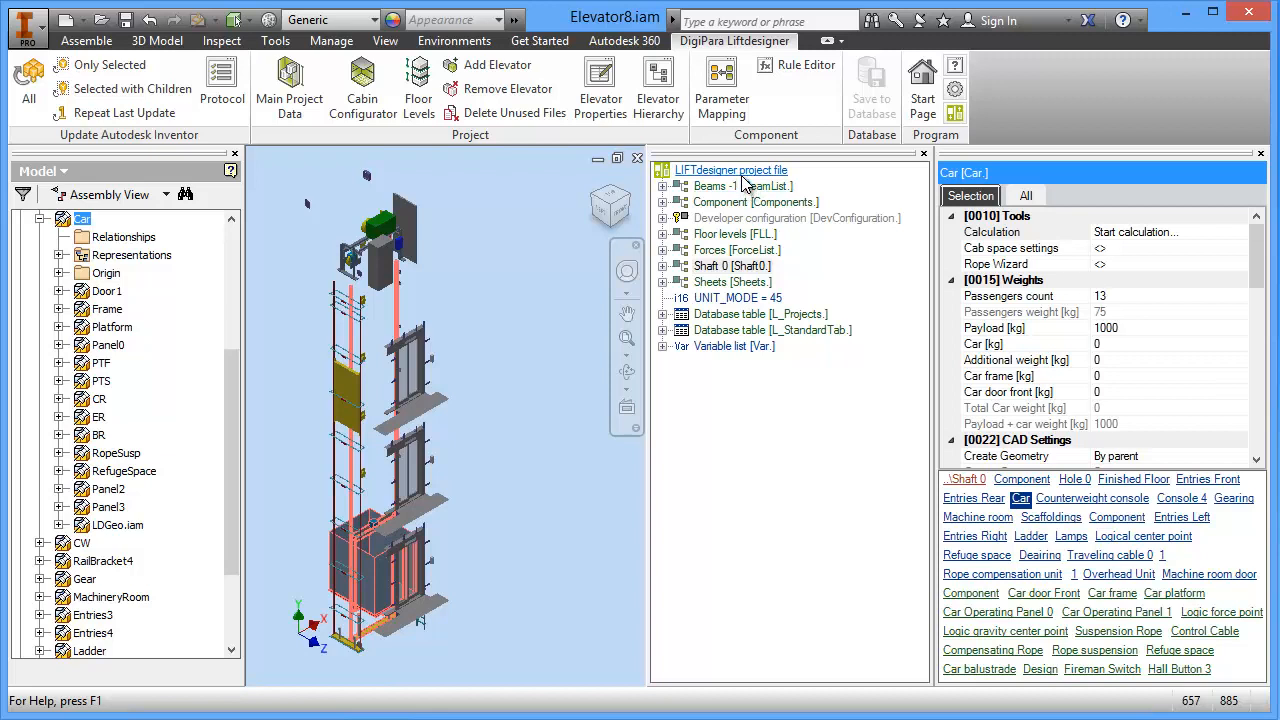
{"action": "mouse_move", "coordinate": [725, 266]}
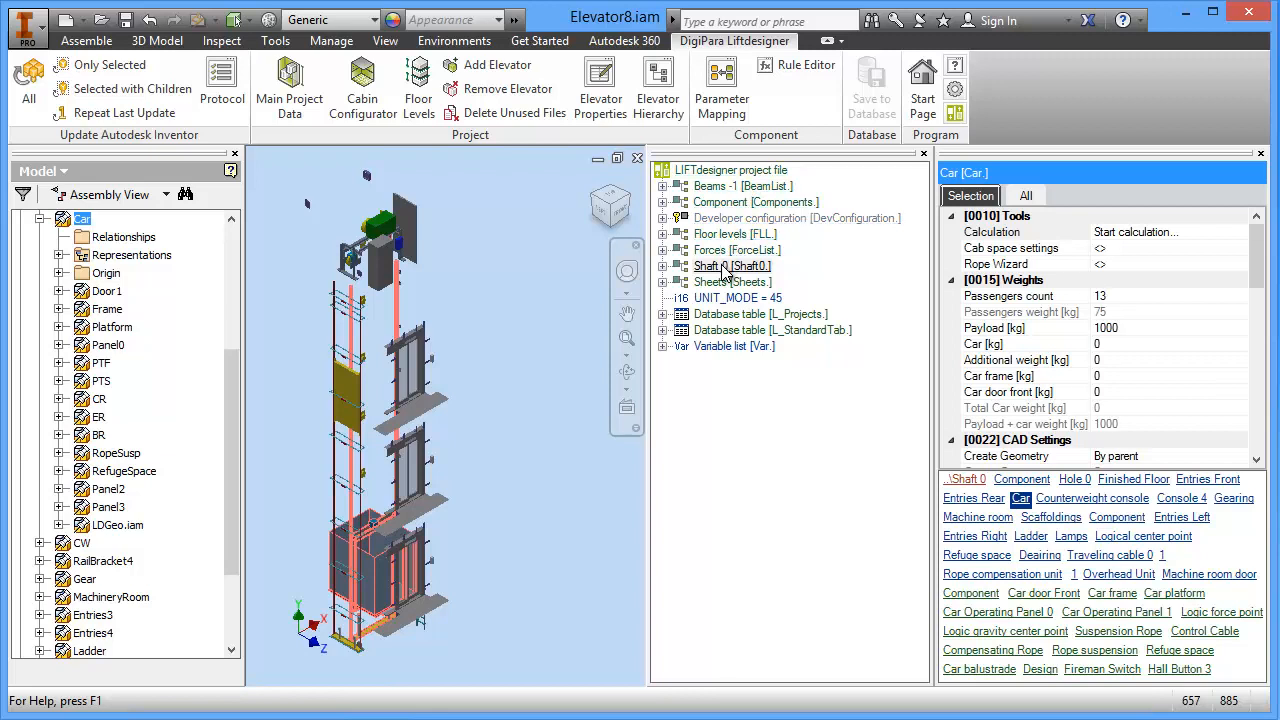
Select Shaft 0 and expand it to list its components and dimensions
{"action": "left_click", "coordinate": [732, 266]}
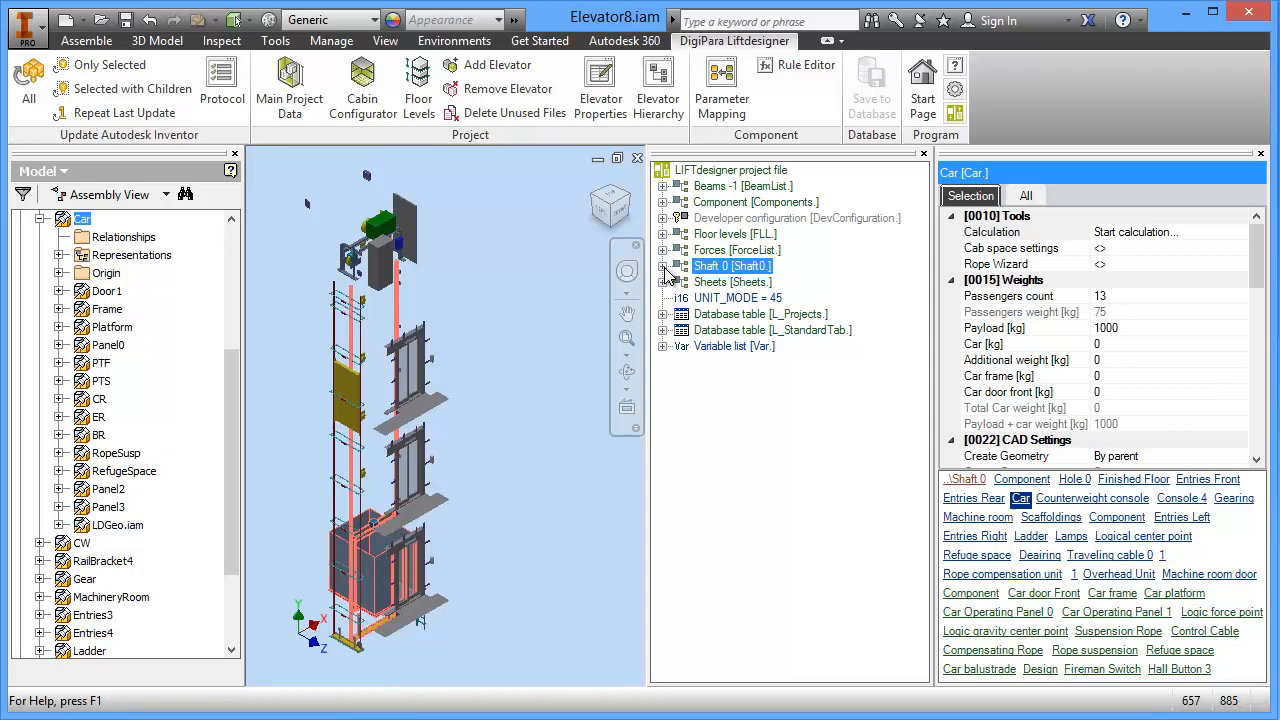
{"action": "left_click", "coordinate": [663, 265]}
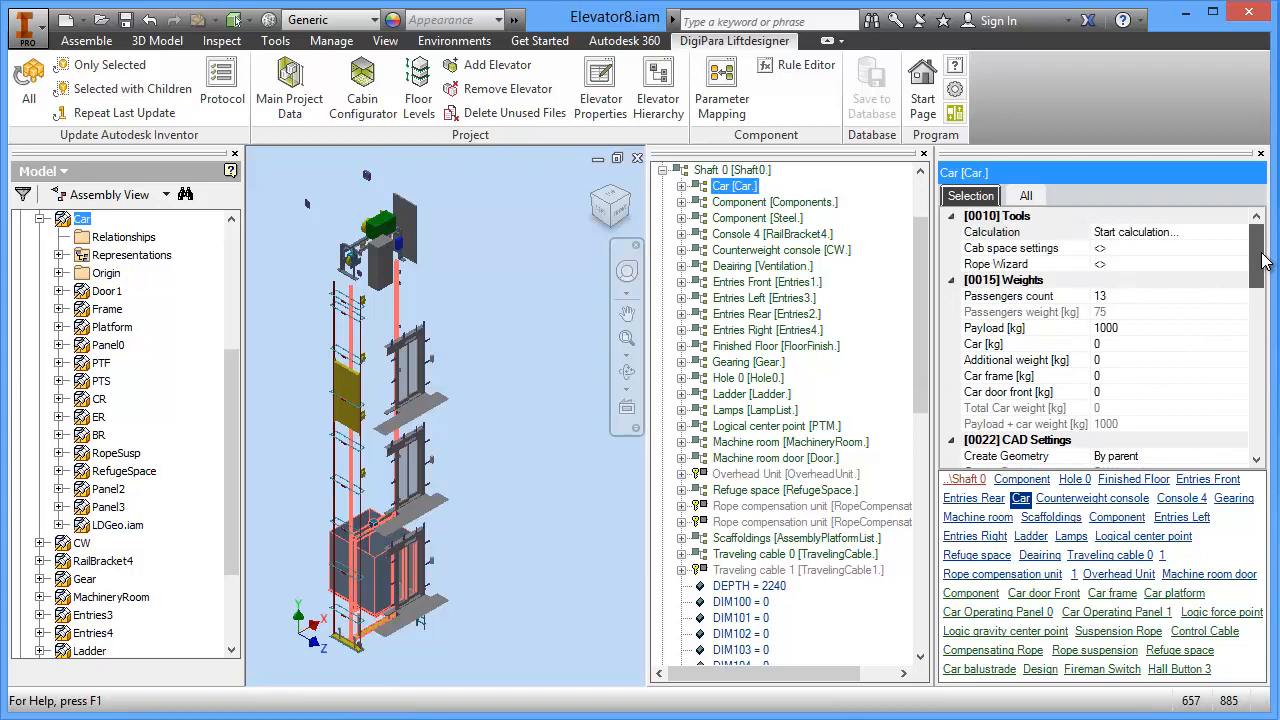
{"action": "mouse_move", "coordinate": [510, 450]}
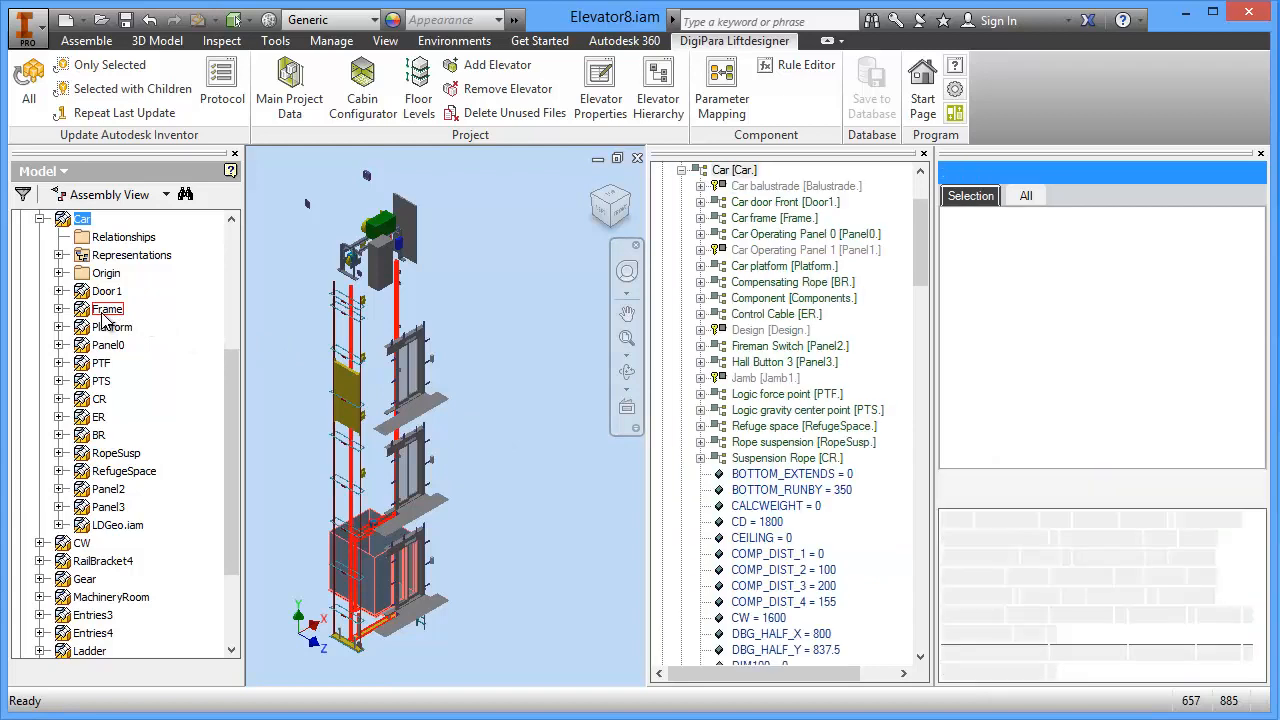
Jump to Car frame from the Model browser and scroll the hierarchy up to the project root
{"action": "left_click", "coordinate": [107, 308]}
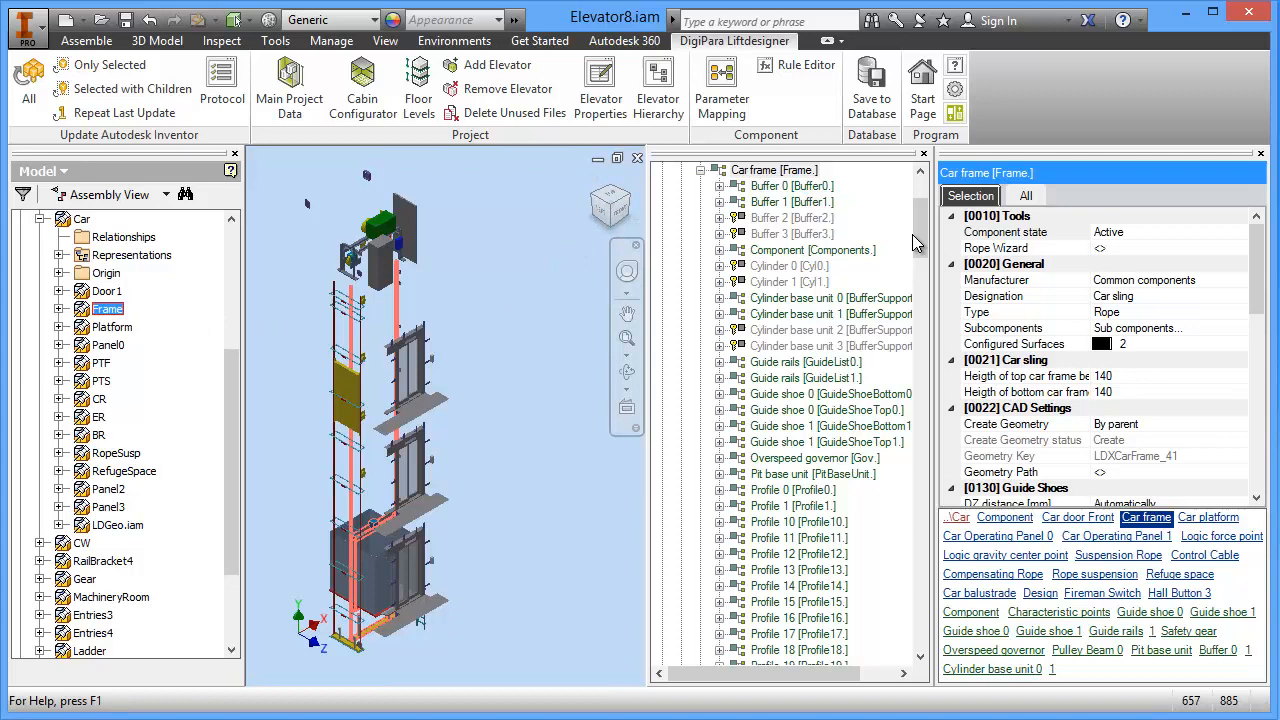
{"action": "scroll", "scroll_direction": "up", "scroll_amount": 3}
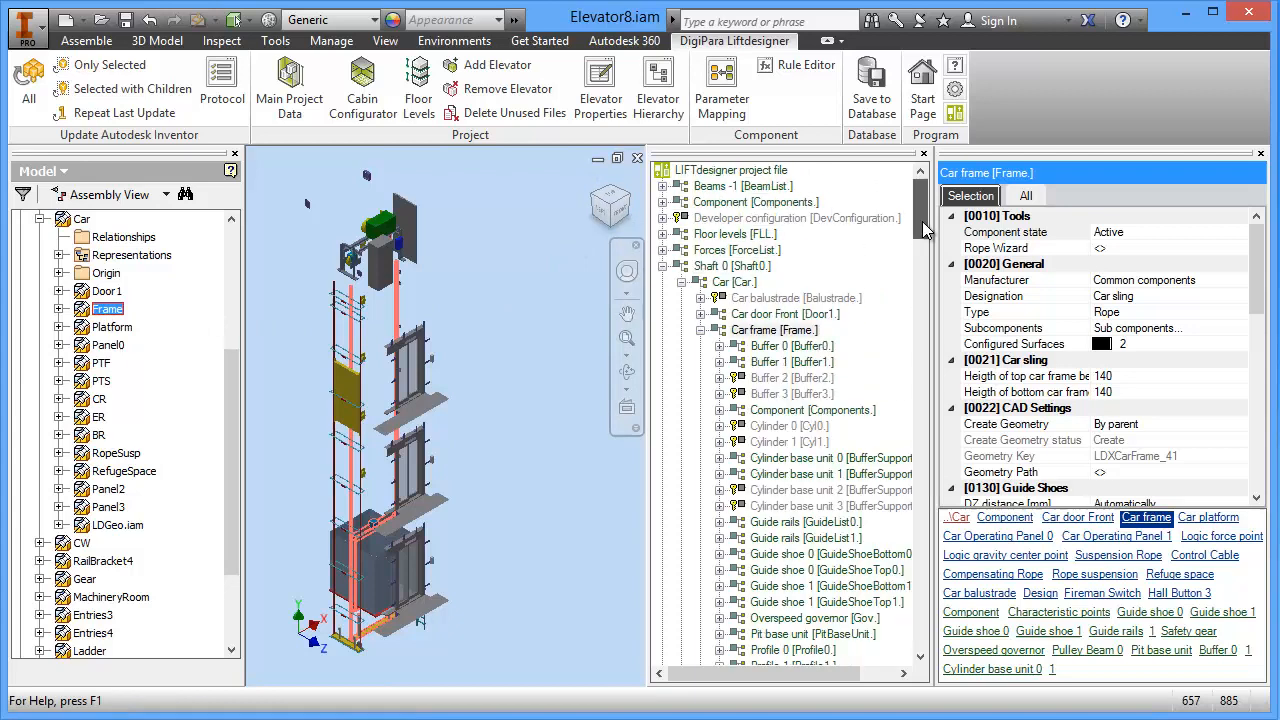
{"action": "mouse_move", "coordinate": [1063, 243]}
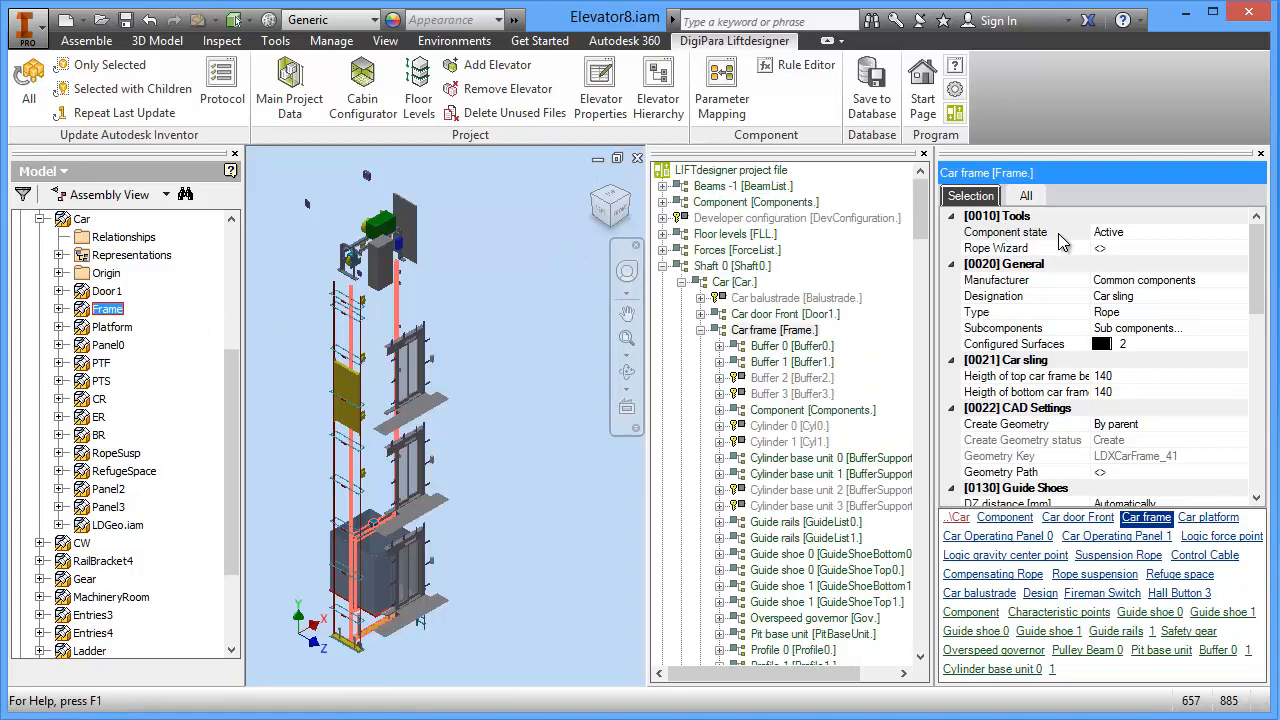
{"action": "mouse_move", "coordinate": [1165, 377]}
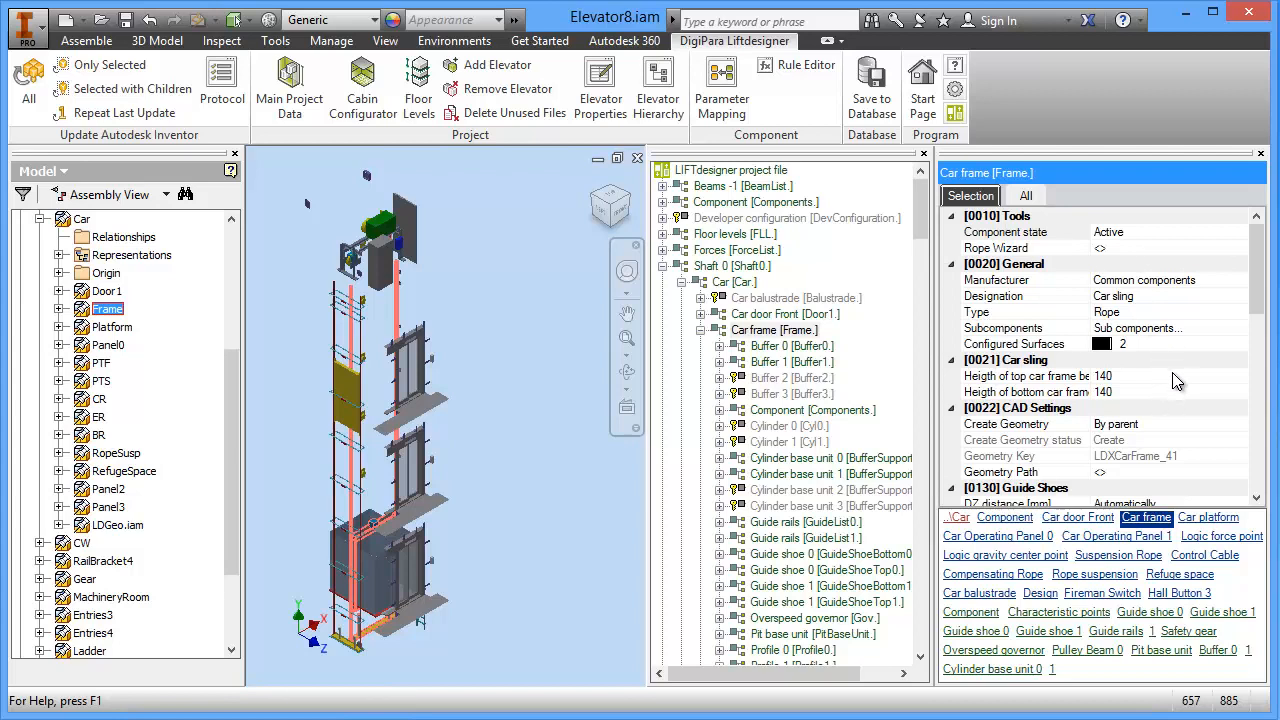
{"action": "mouse_move", "coordinate": [1171, 398]}
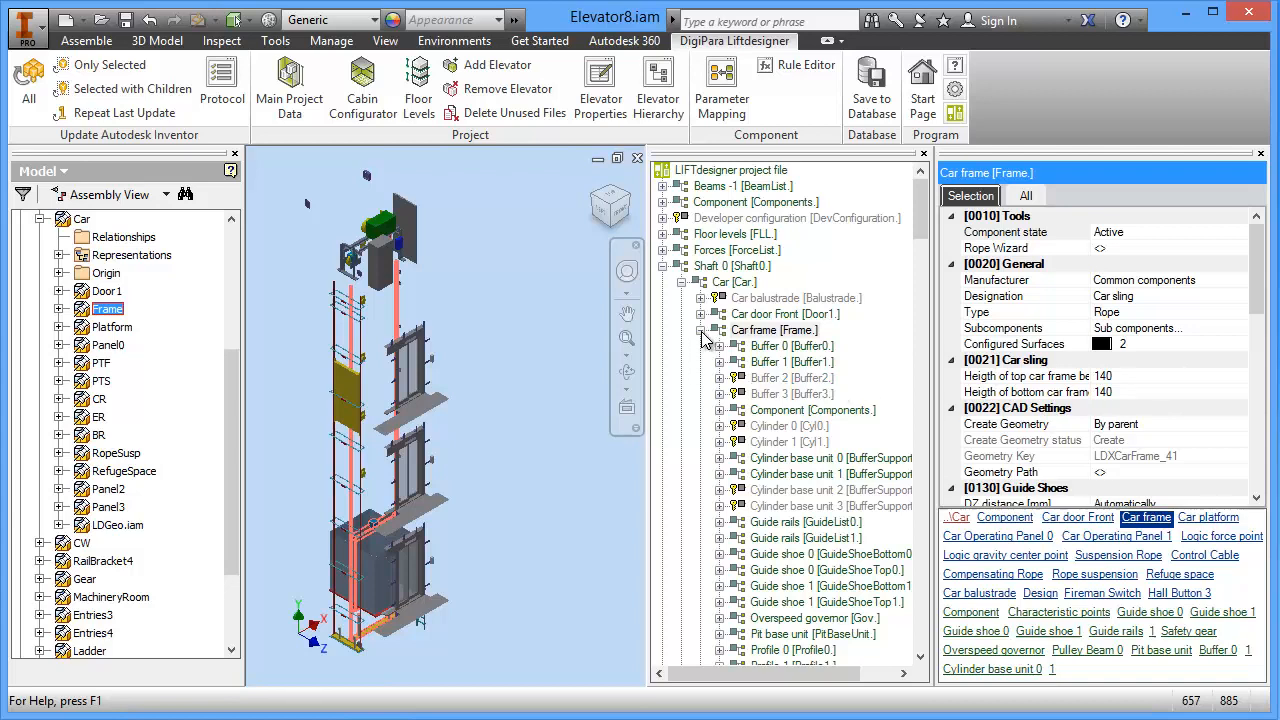
{"action": "mouse_move", "coordinate": [748, 330]}
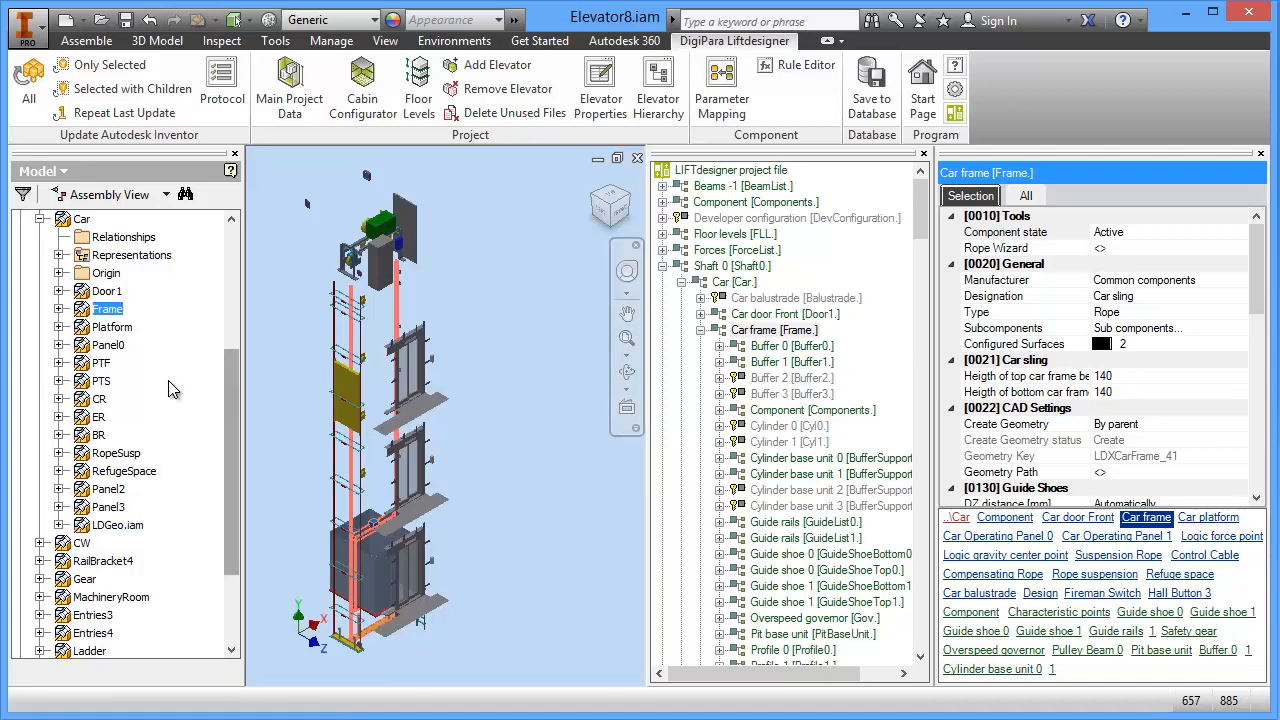
{"action": "mouse_move", "coordinate": [207, 413]}
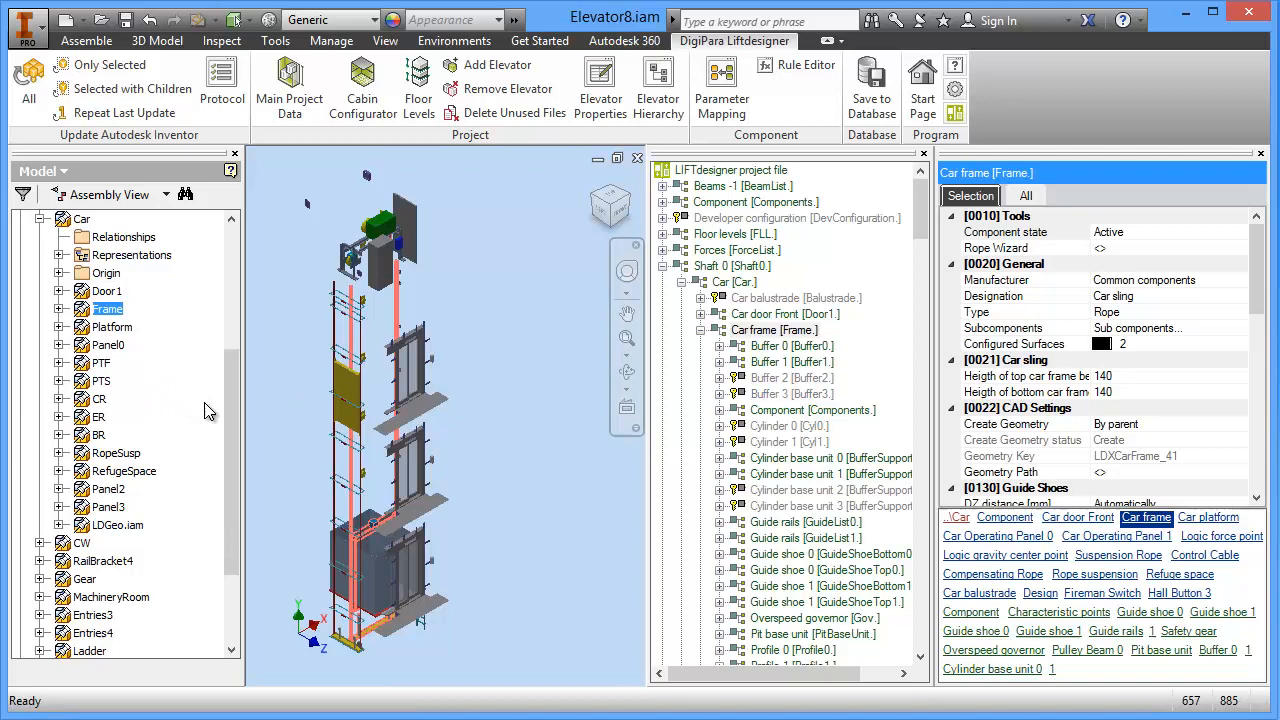
{"action": "mouse_move", "coordinate": [238, 420]}
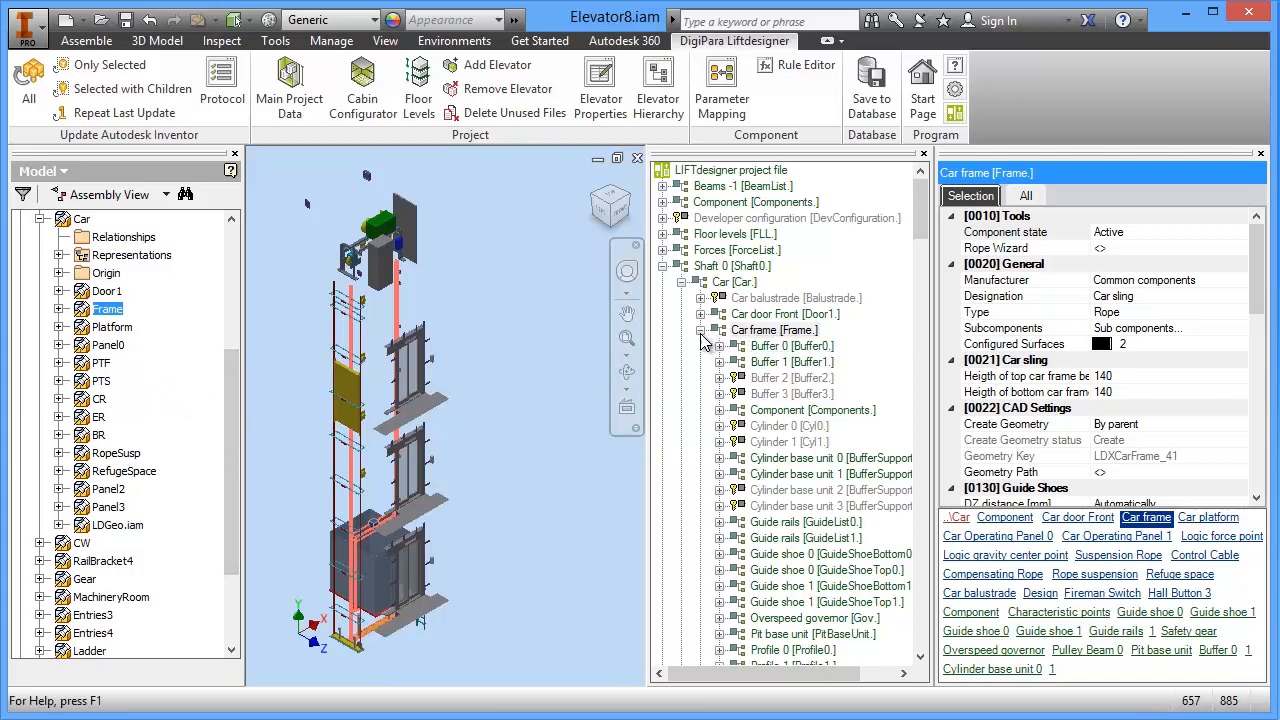
{"action": "mouse_move", "coordinate": [768, 345]}
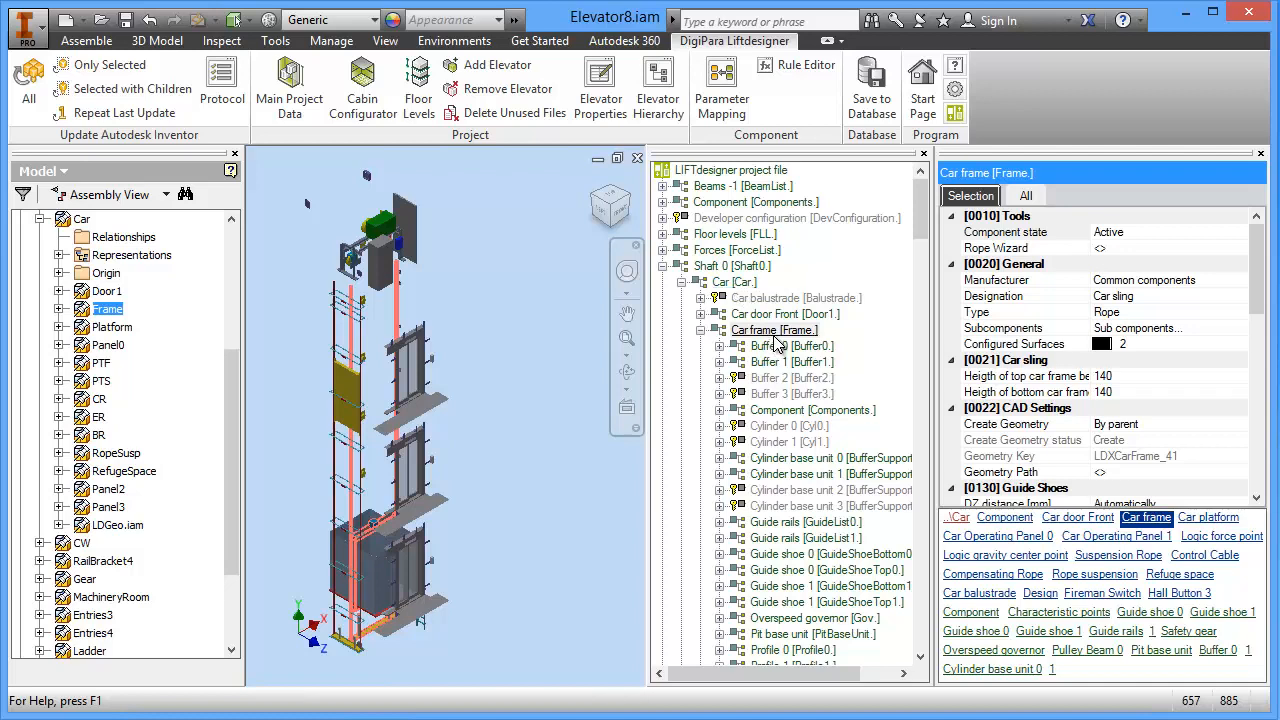
Select Buffer 0 under the car frame and set Number of buffers to One
{"action": "left_click", "coordinate": [792, 361]}
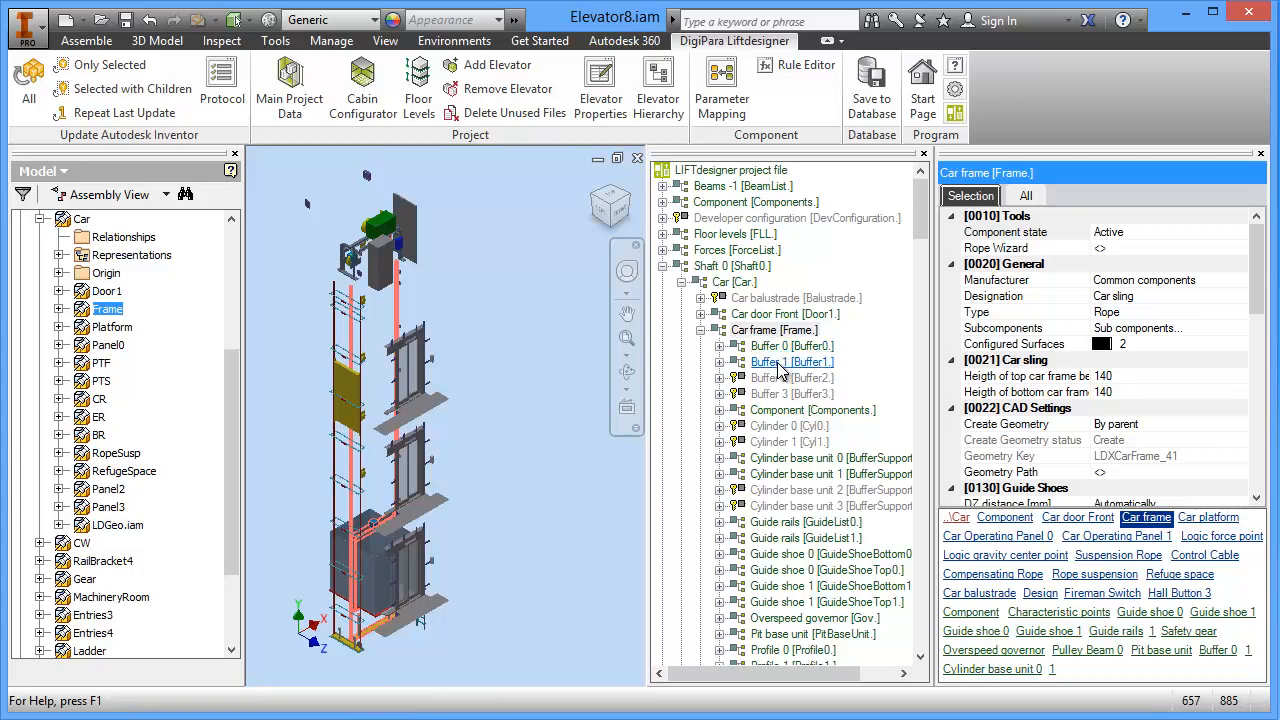
{"action": "left_click", "coordinate": [774, 330]}
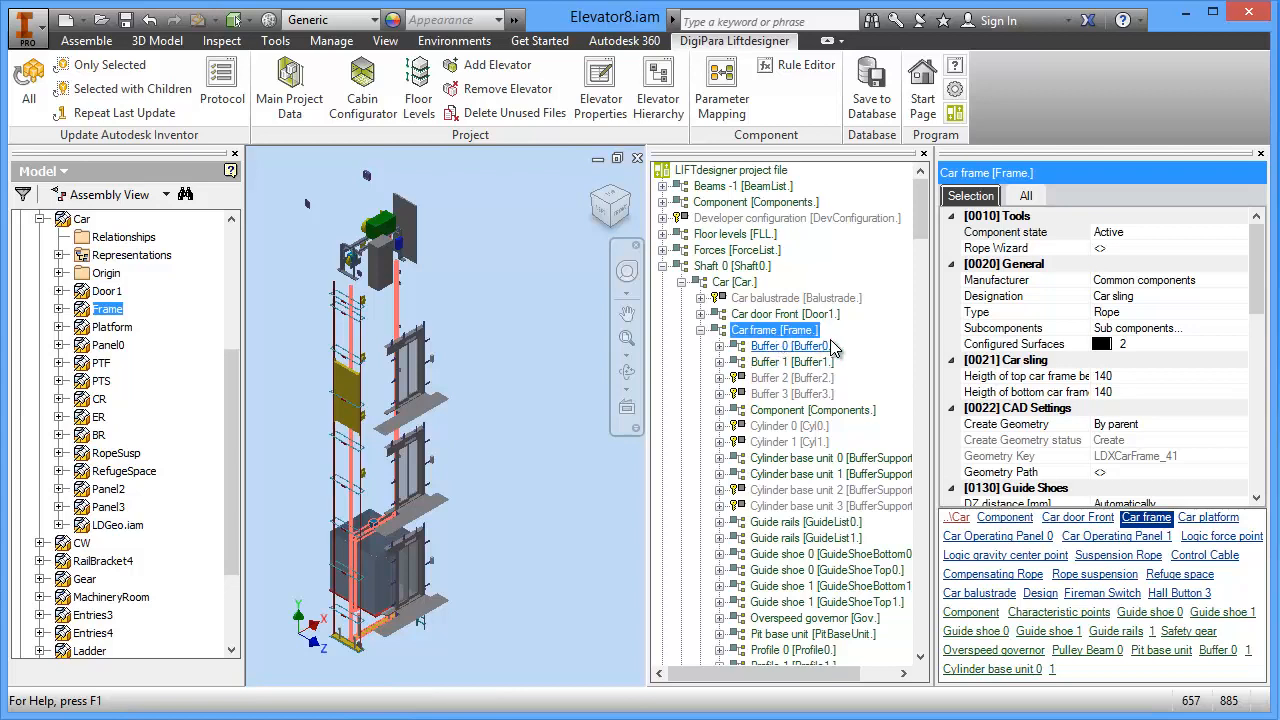
{"action": "left_click", "coordinate": [790, 345]}
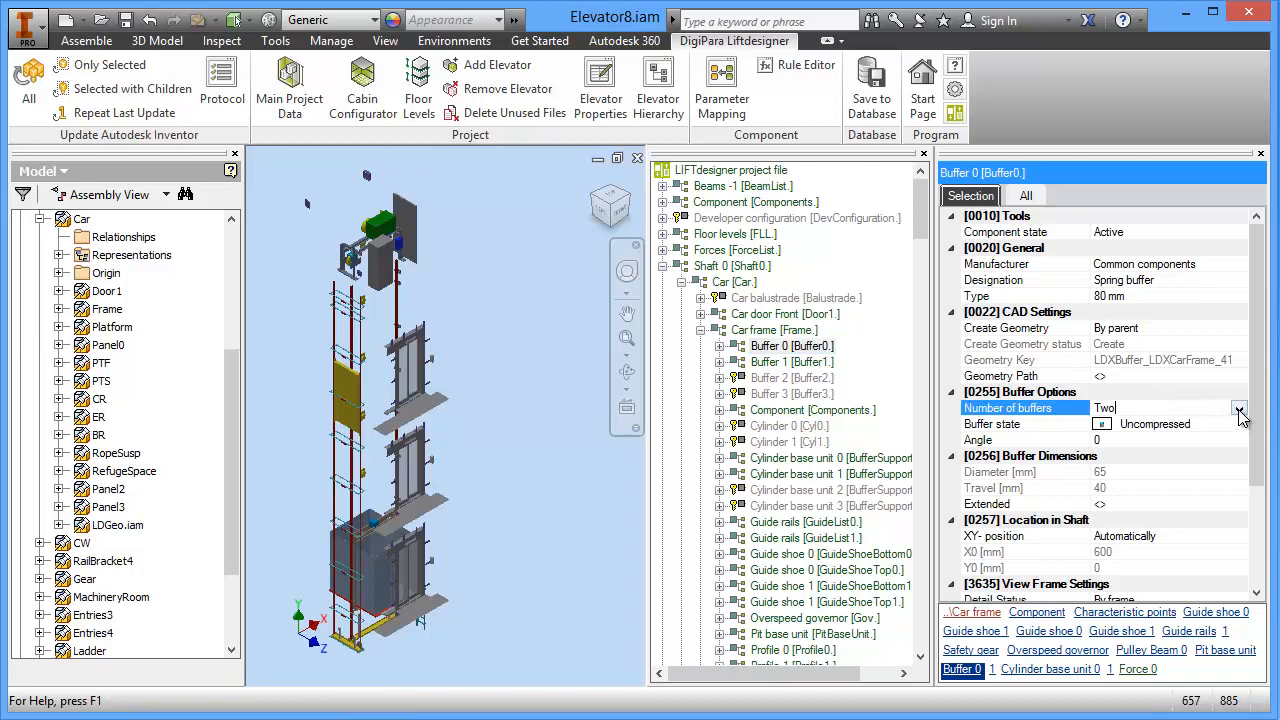
{"action": "left_click", "coordinate": [1240, 408]}
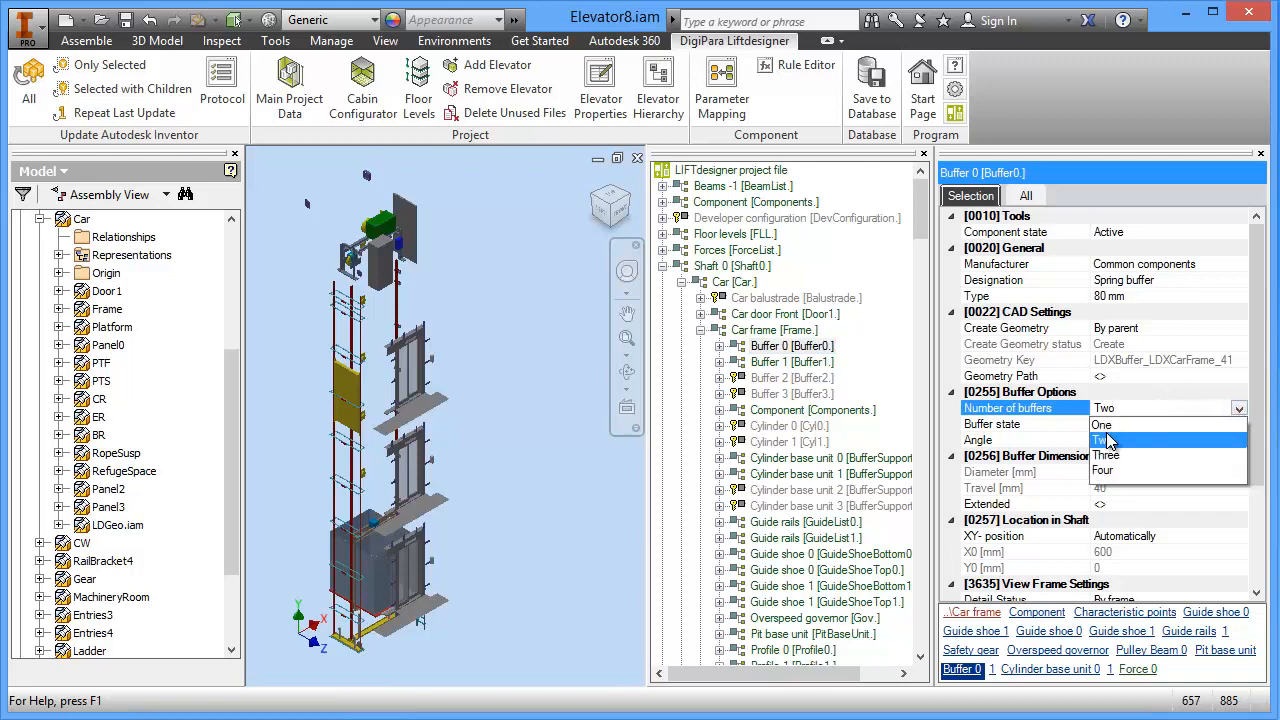
{"action": "left_click", "coordinate": [1103, 424]}
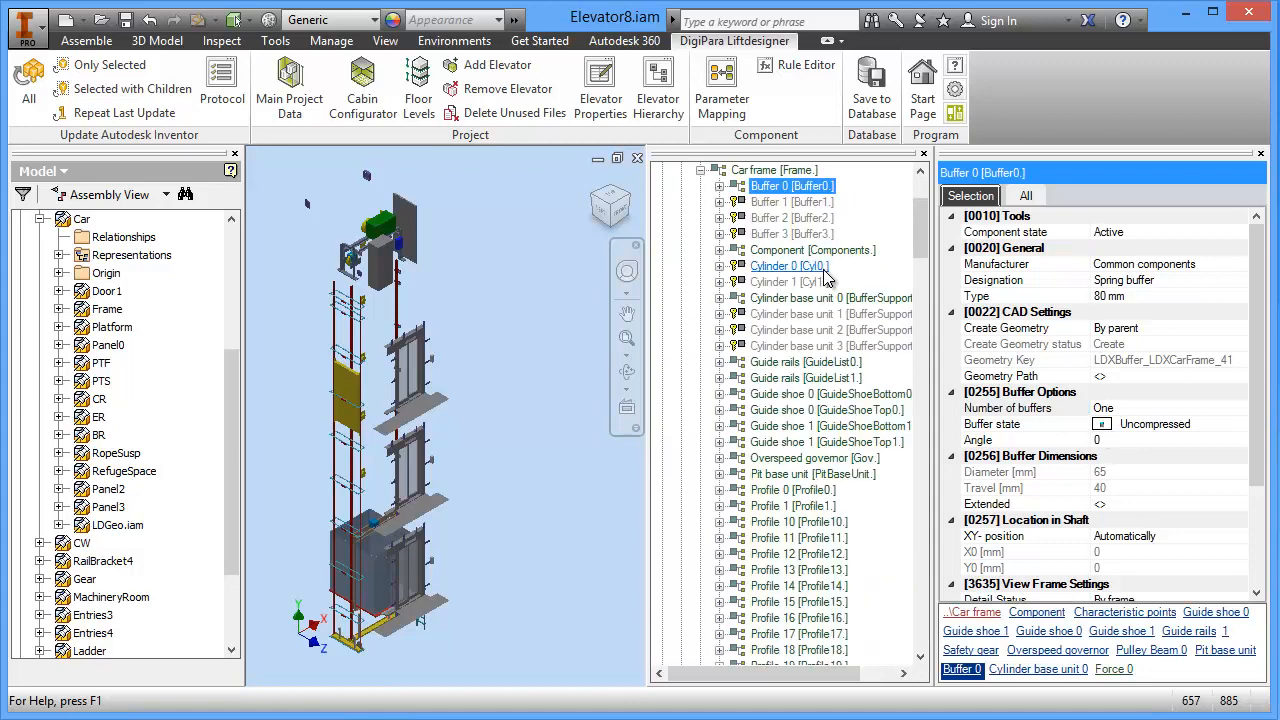
Review Buffer 1's inactive properties, then reselect Buffer 0
{"action": "left_click", "coordinate": [792, 297]}
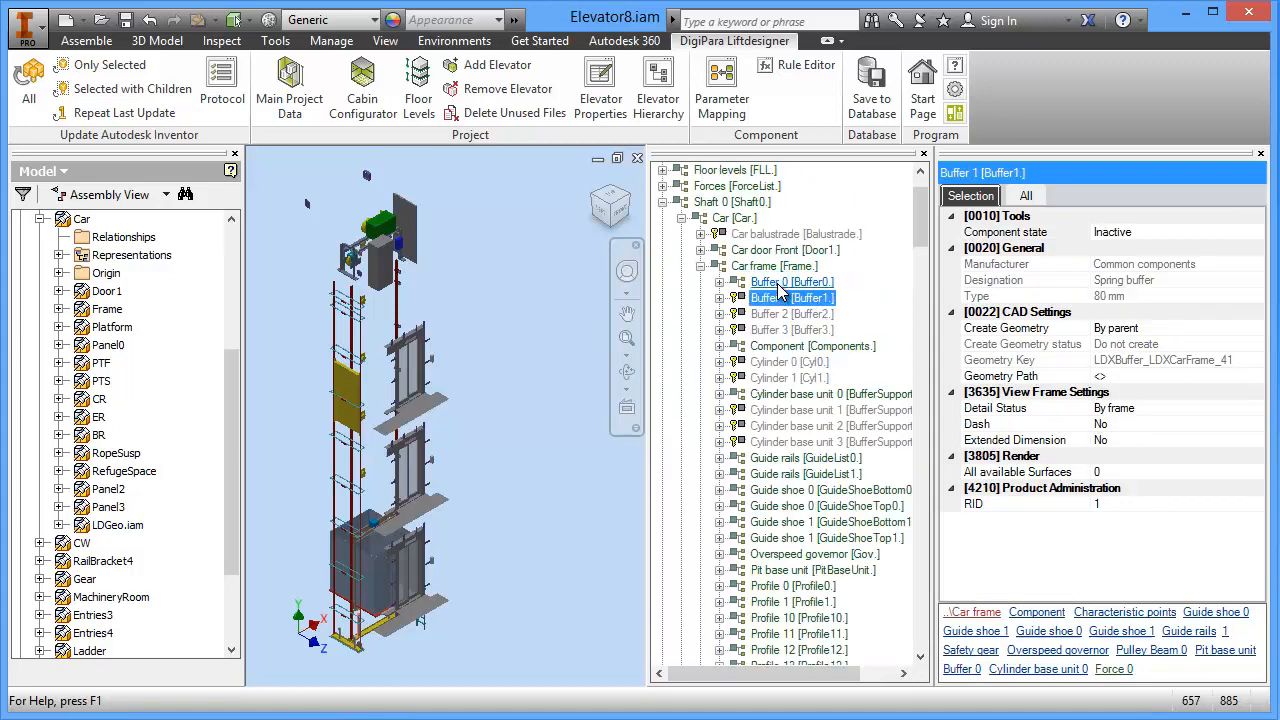
{"action": "left_click", "coordinate": [791, 297]}
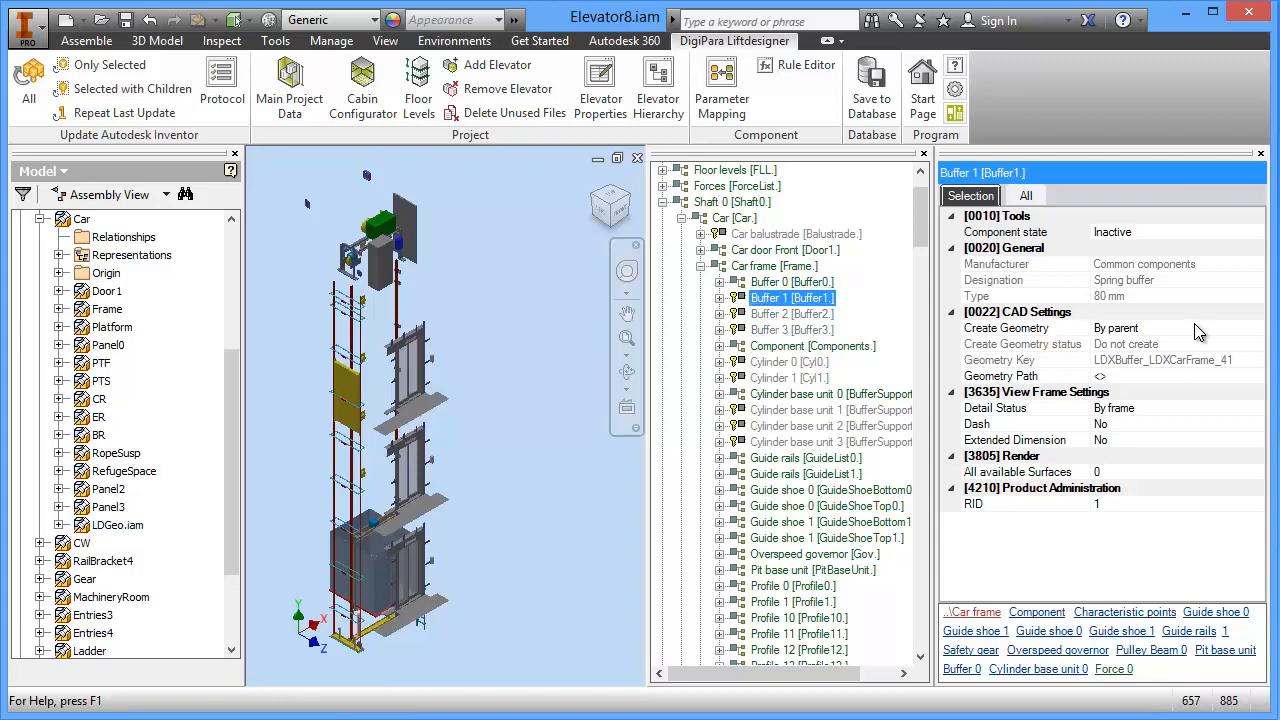
{"action": "left_click", "coordinate": [792, 282]}
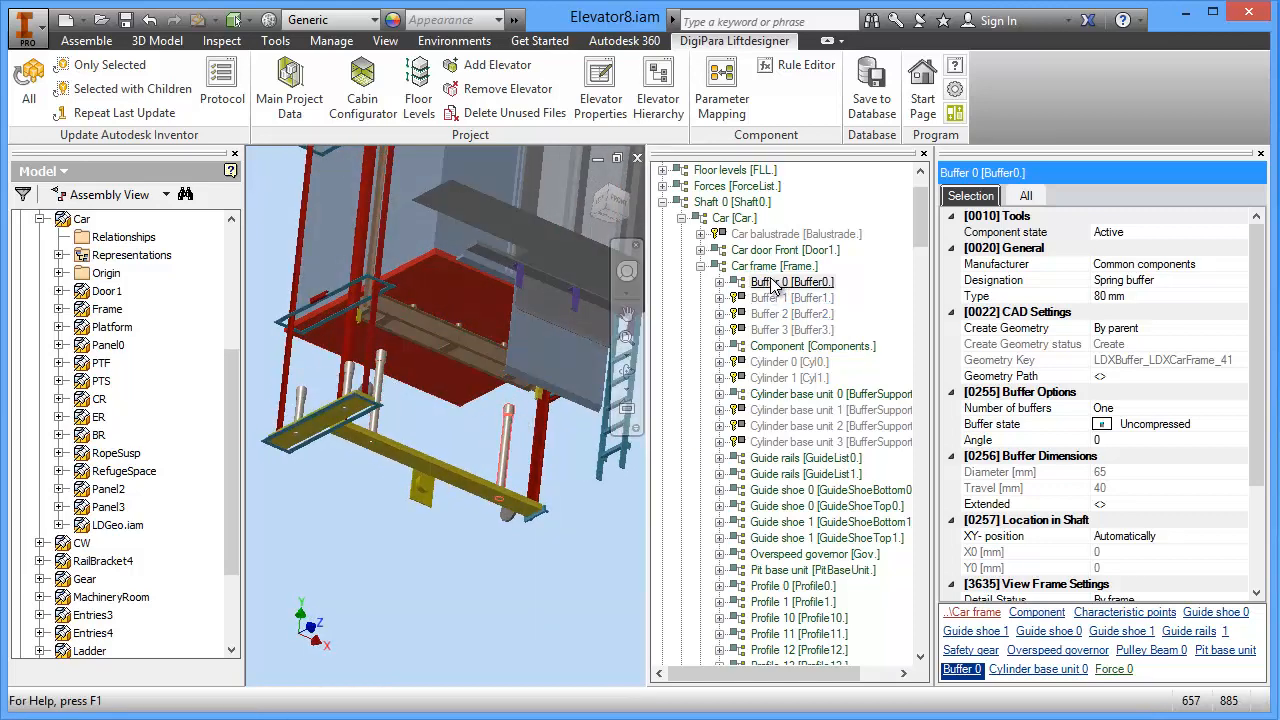
Select Car frame to show its rope-type sling properties and quick links
{"action": "left_click", "coordinate": [773, 265]}
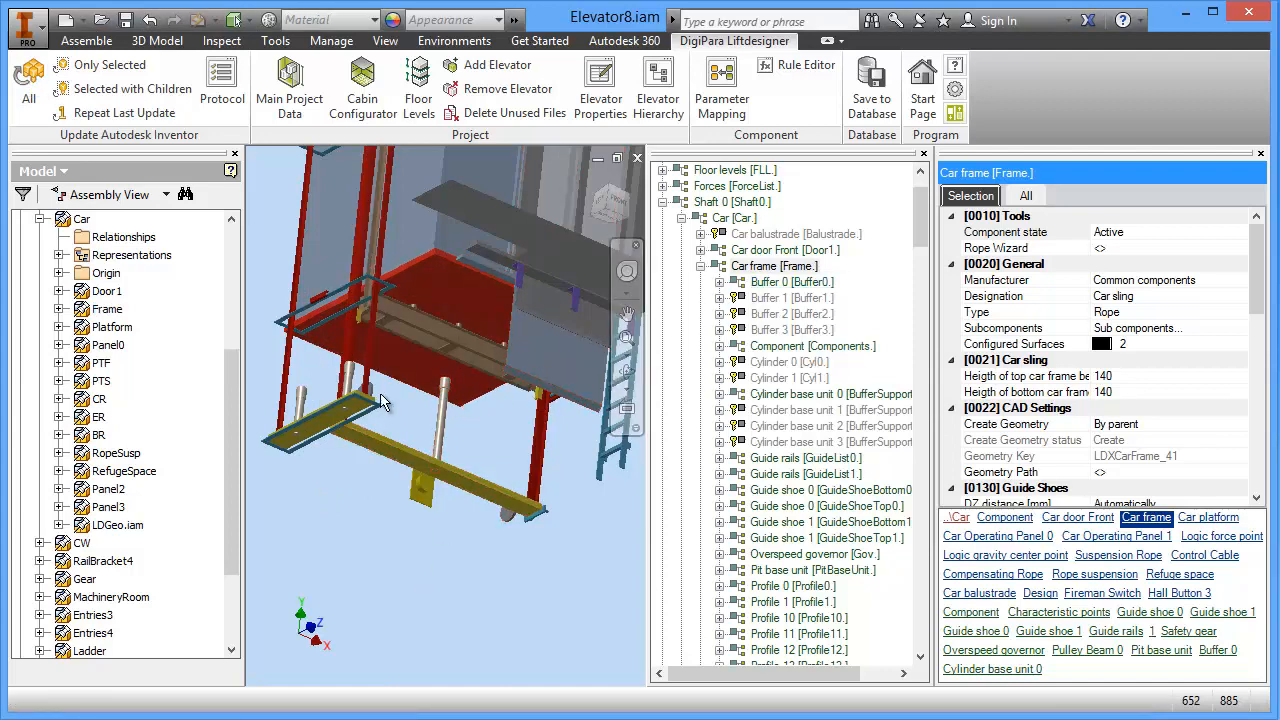
{"action": "left_click", "coordinate": [791, 282]}
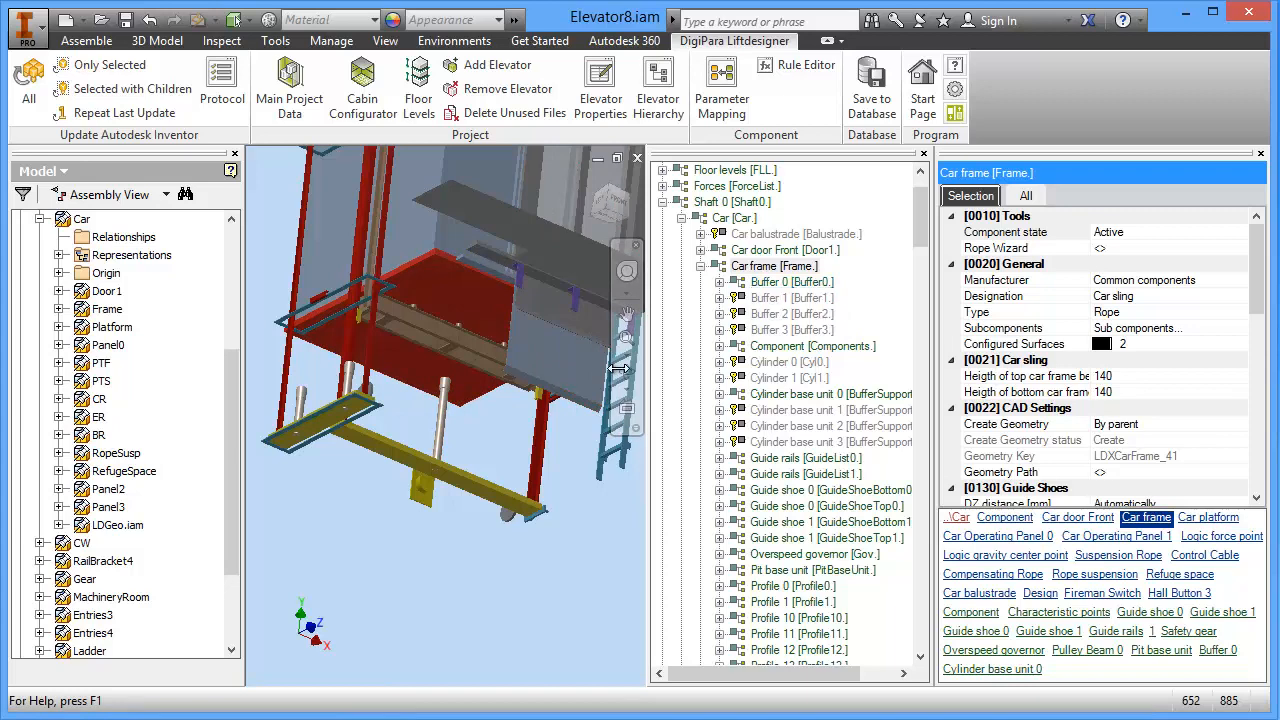
{"action": "mouse_move", "coordinate": [672, 290]}
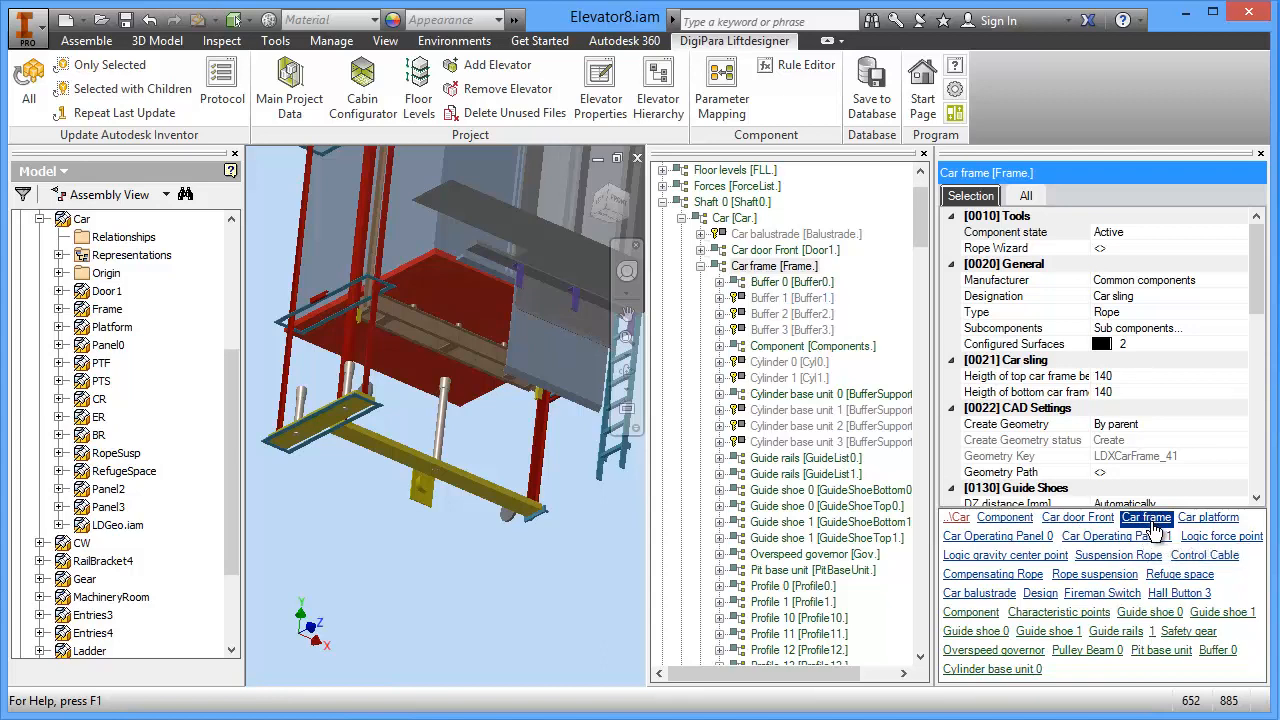
{"action": "mouse_move", "coordinate": [1165, 535]}
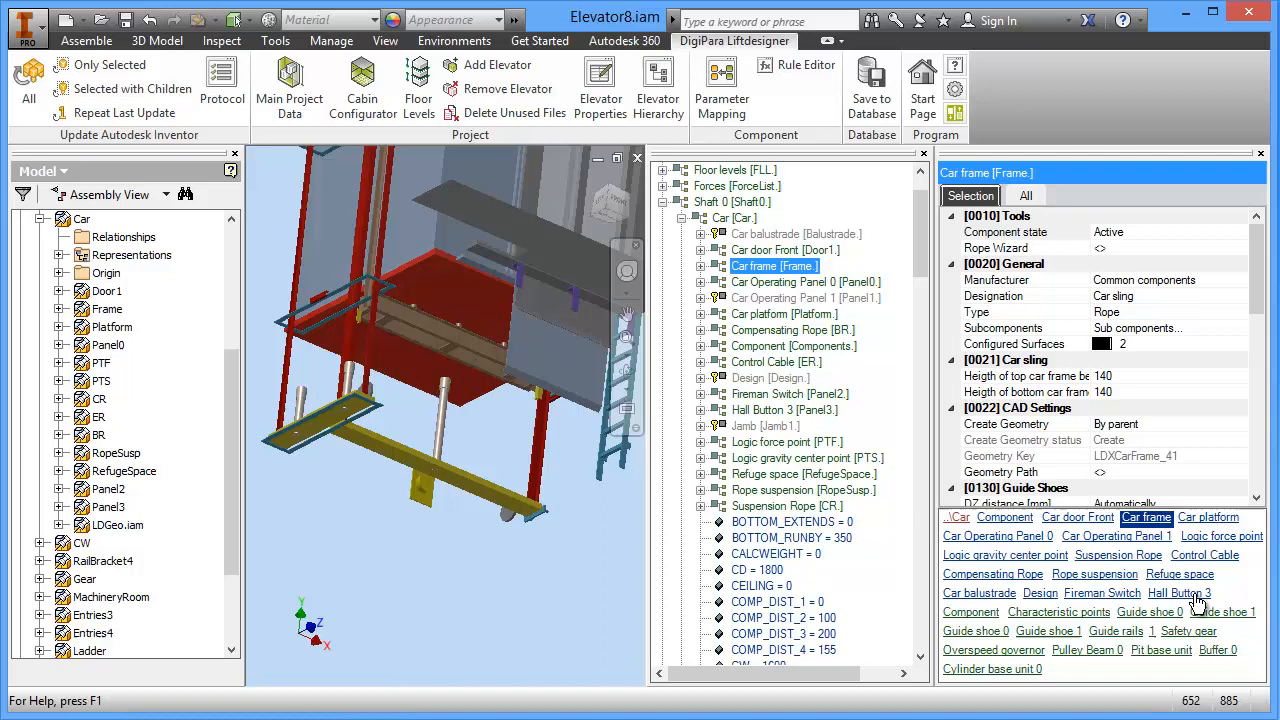
{"action": "mouse_move", "coordinate": [958, 517]}
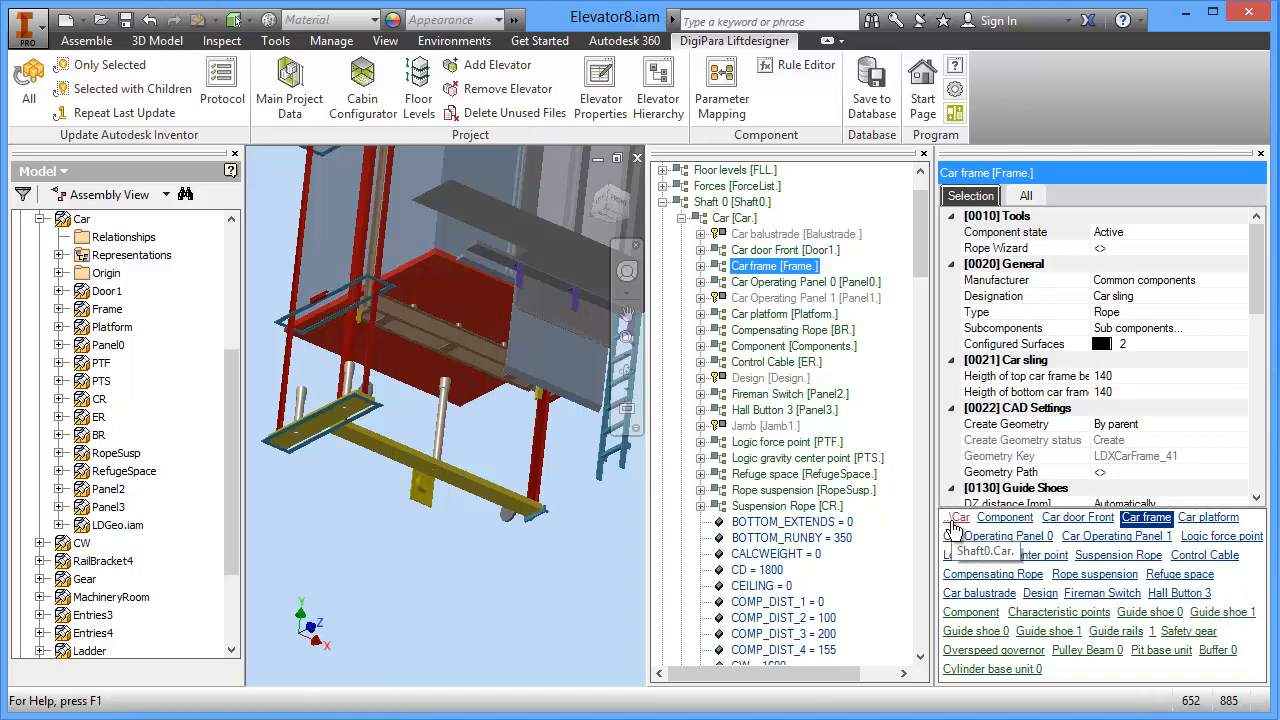
Close the Elevator Hierarchy panel, keeping the car frame properties visible
{"action": "left_click", "coordinate": [702, 266]}
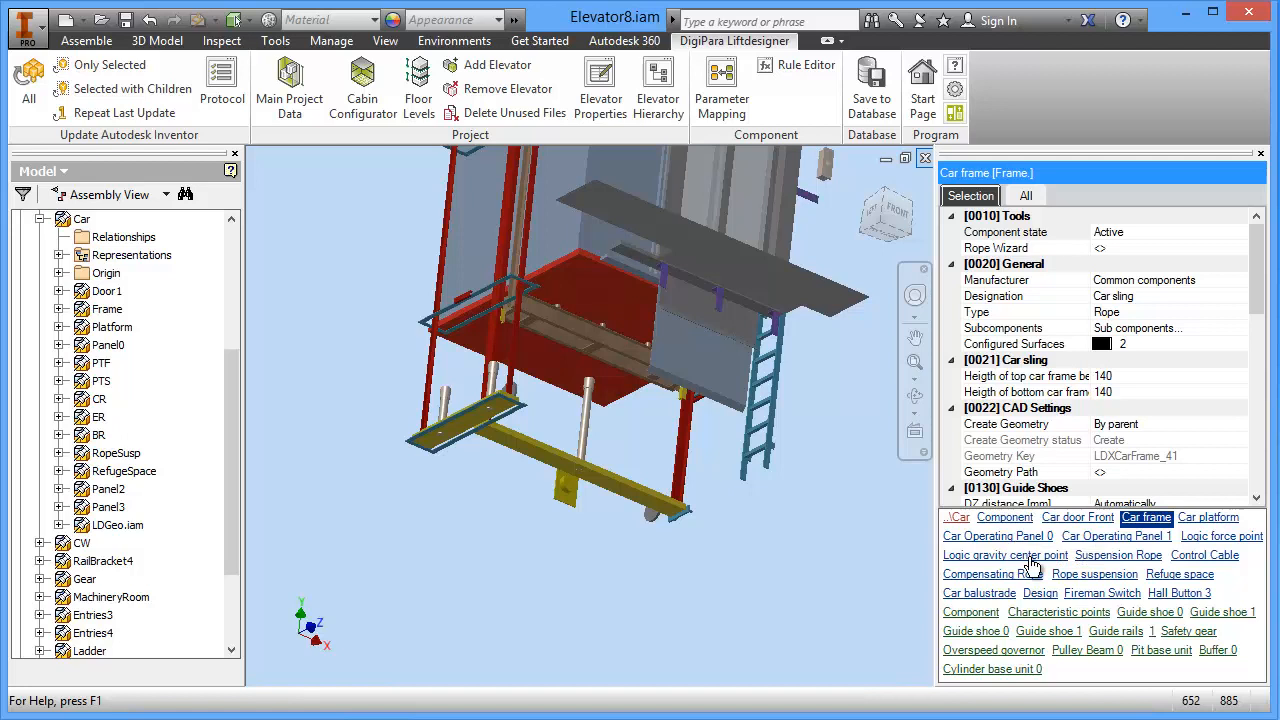
{"action": "mouse_move", "coordinate": [1153, 585]}
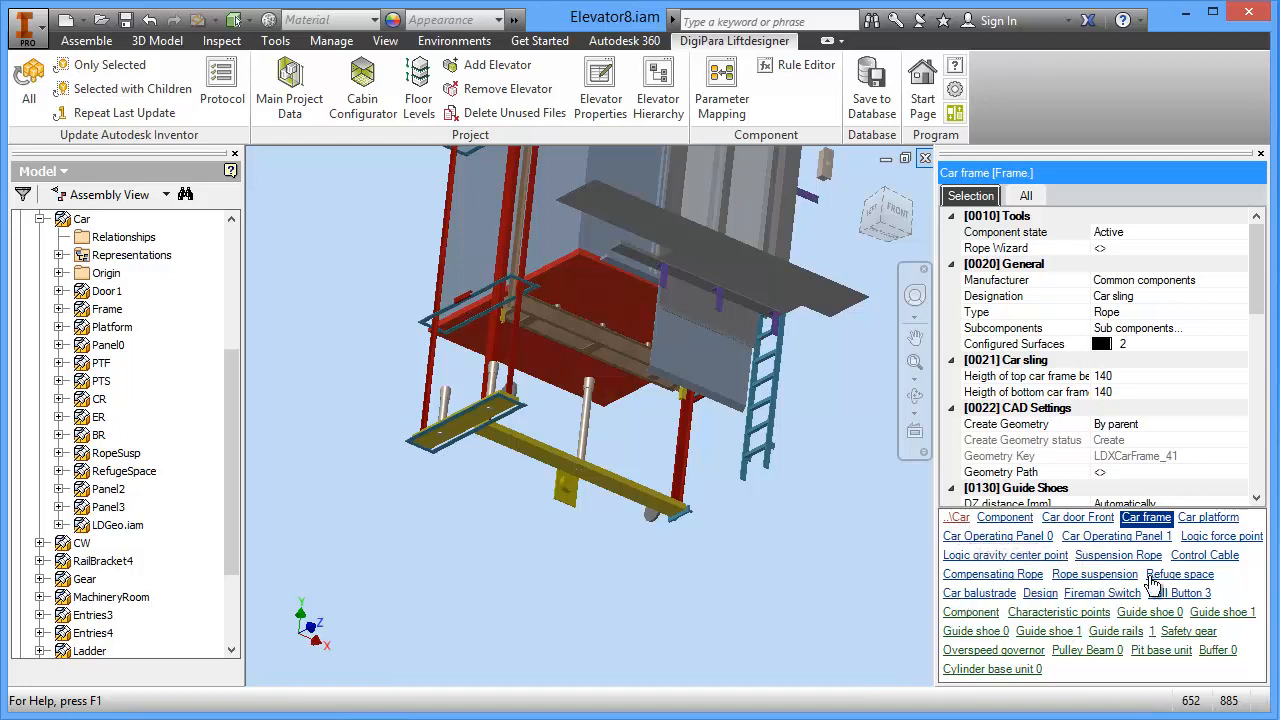
{"action": "mouse_move", "coordinate": [1150, 685]}
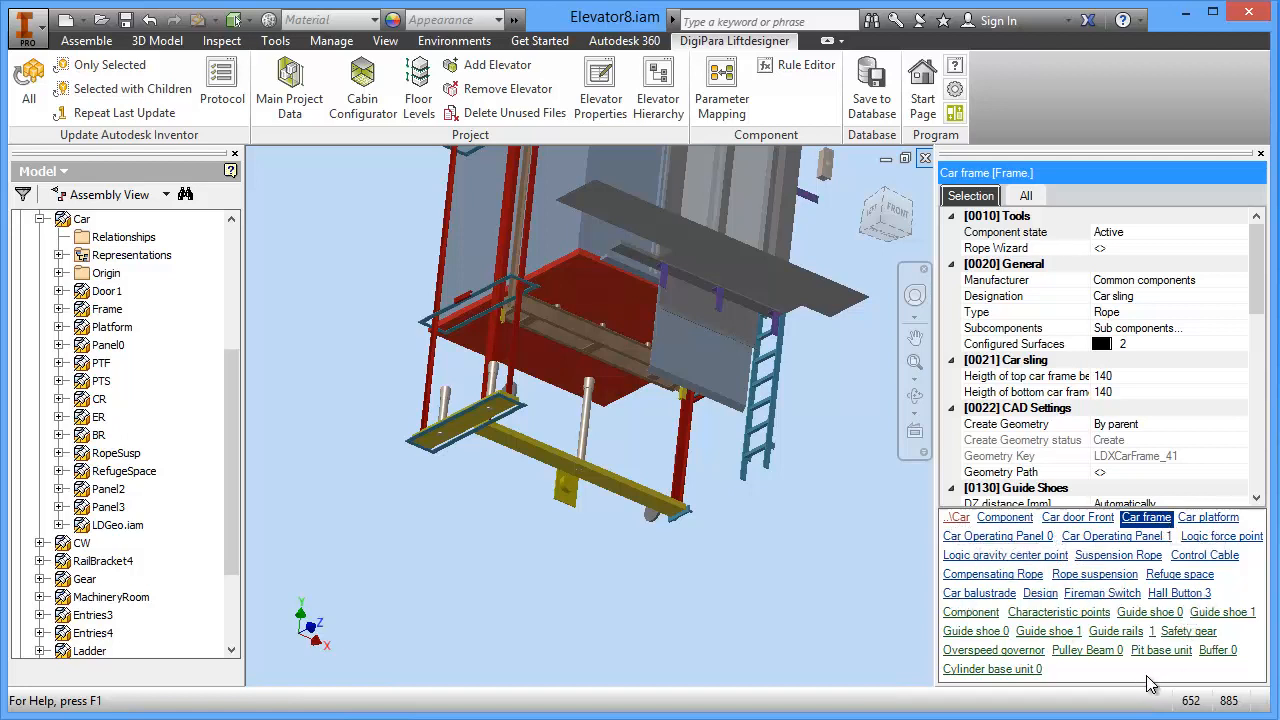
{"action": "mouse_move", "coordinate": [1270, 685]}
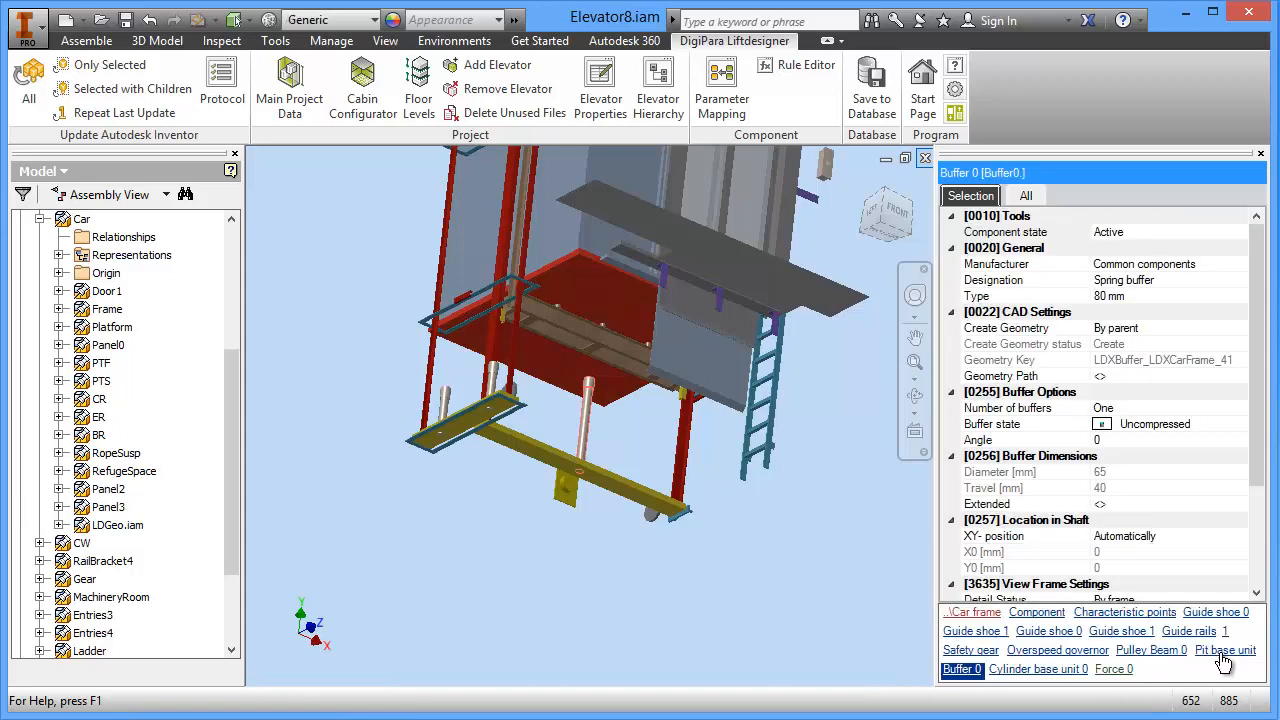
{"action": "mouse_move", "coordinate": [1047, 631]}
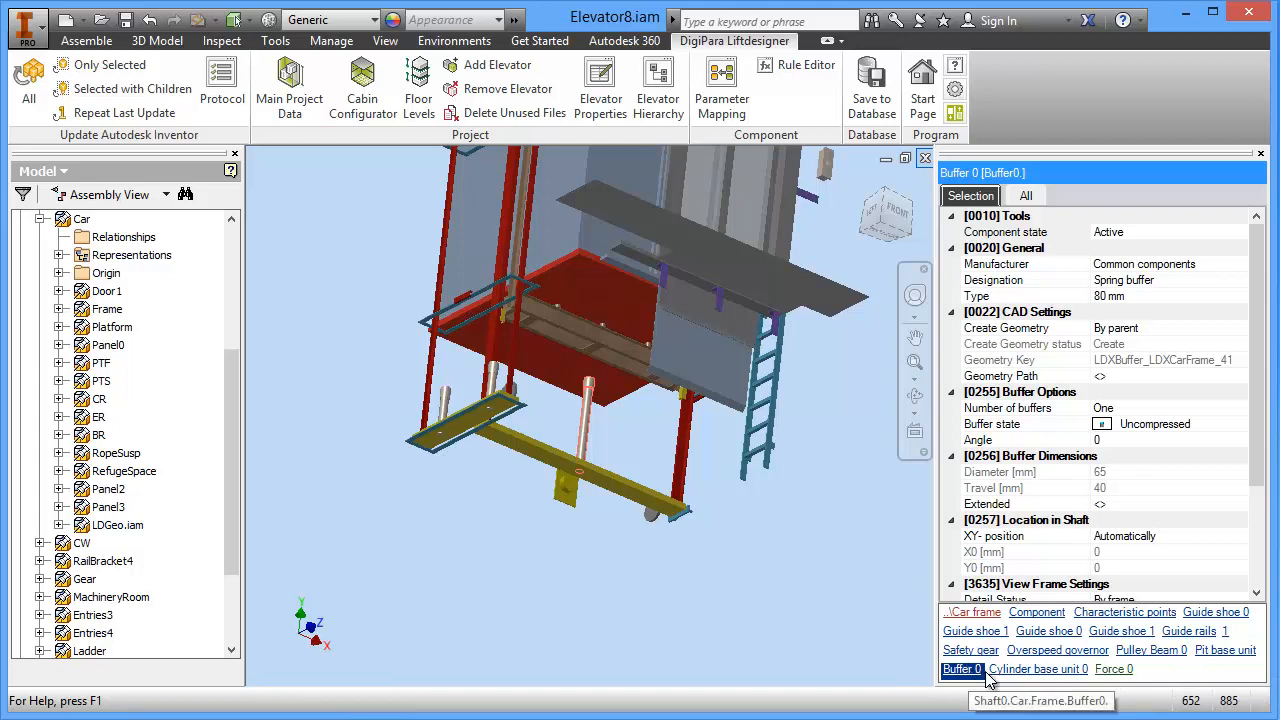
{"action": "mouse_move", "coordinate": [1075, 660]}
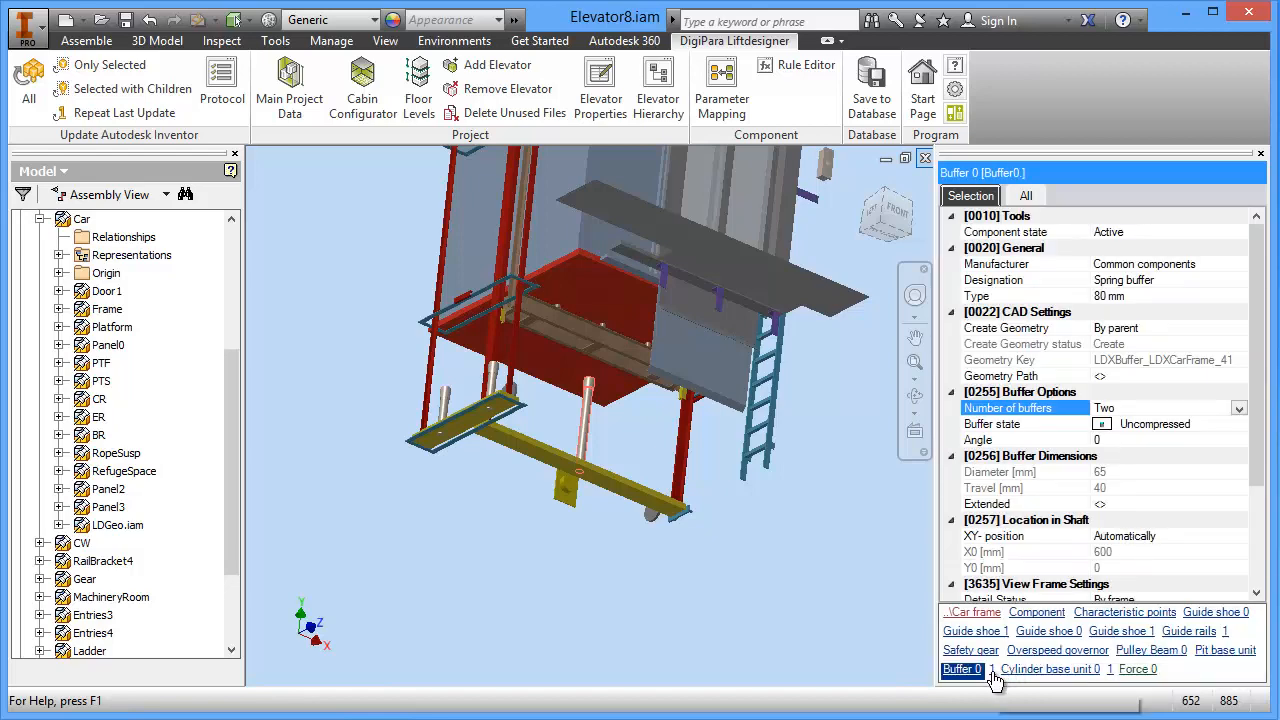
{"action": "mouse_move", "coordinate": [840, 435]}
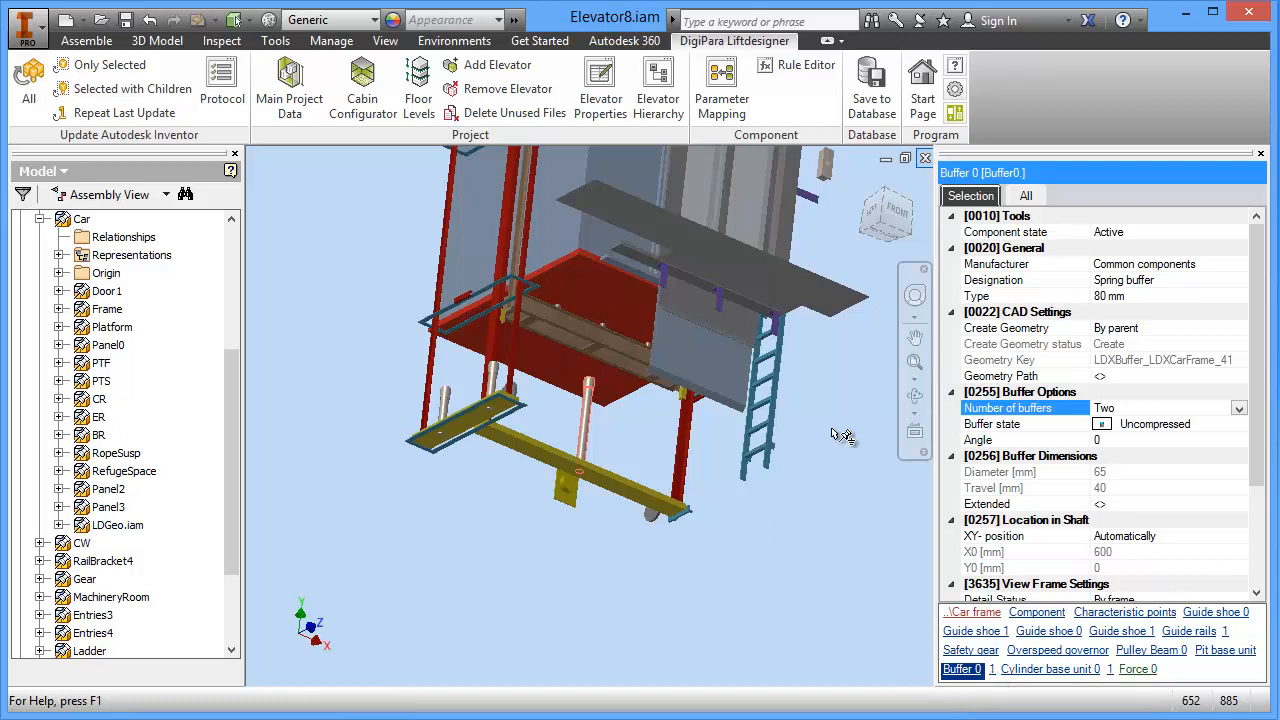